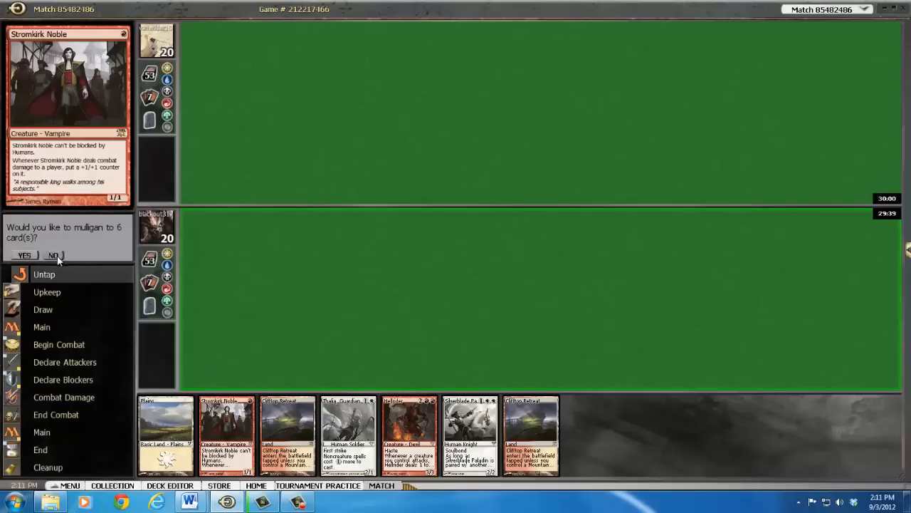
Step: Keep the opening seven-card hand instead of taking a mulligan
{"action": "left_click", "coordinate": [54, 255]}
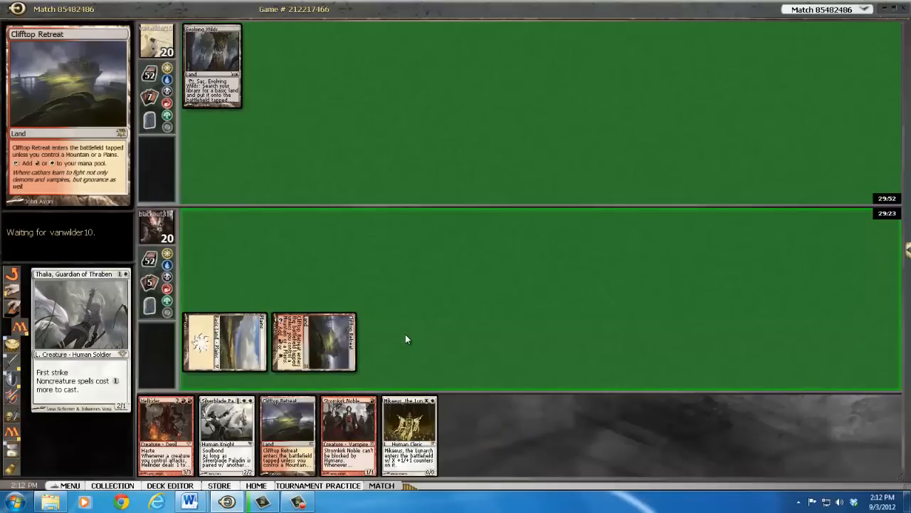
Step: Cast Thalia, then Silverblade Paladin using Clifftop Retreat mana, soulbonding the Paladin to Thalia
{"action": "left_click", "coordinate": [212, 64]}
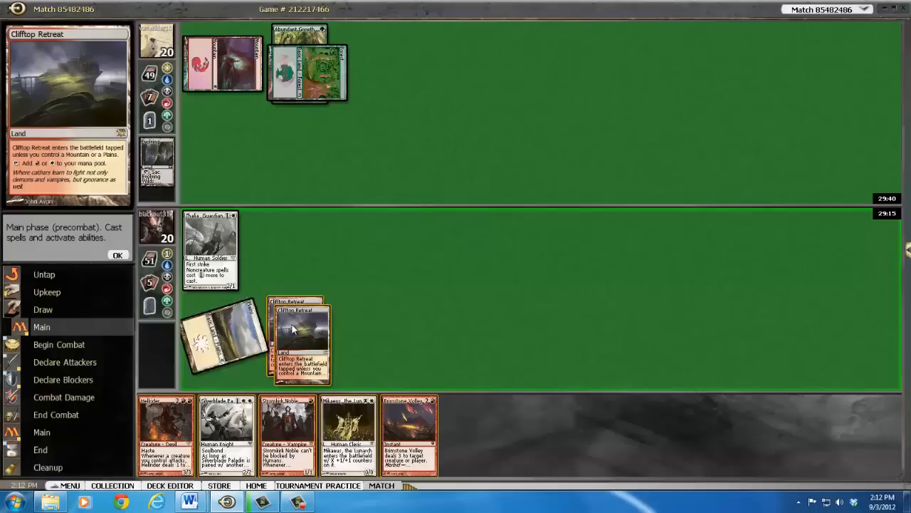
{"action": "left_click", "coordinate": [299, 338]}
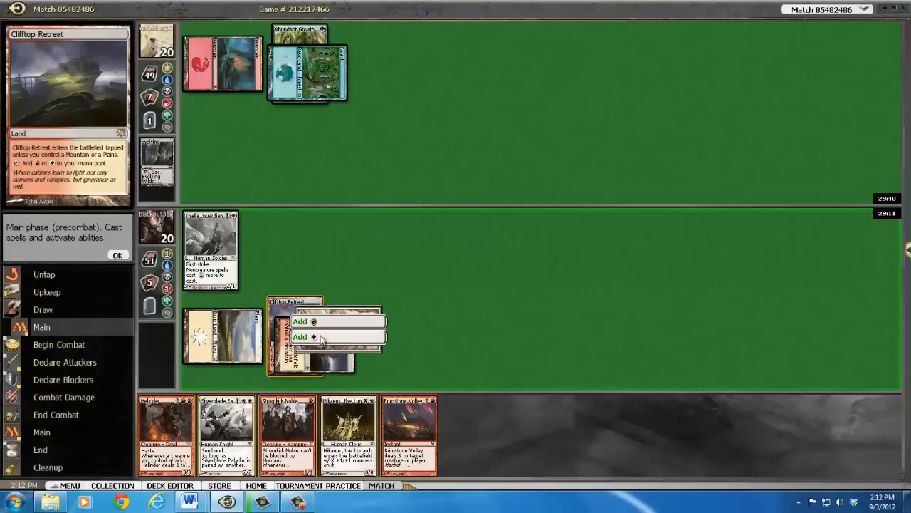
{"action": "left_click", "coordinate": [299, 336]}
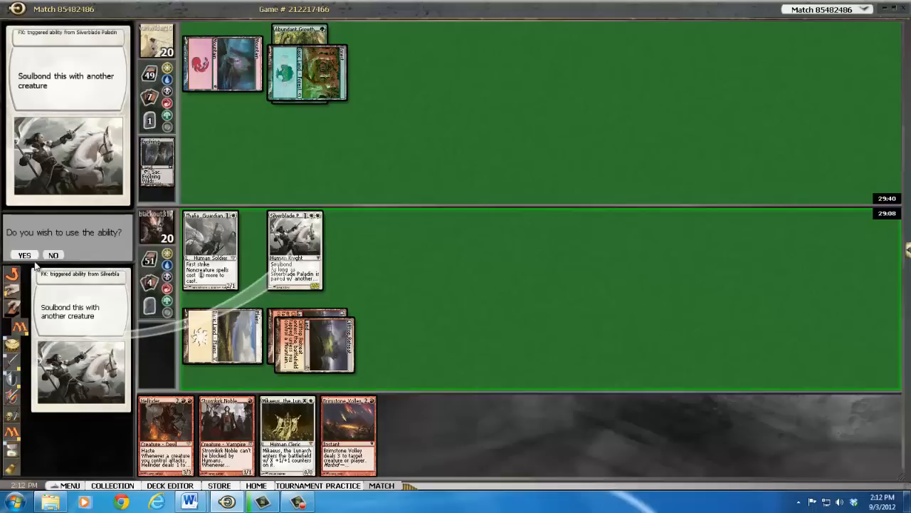
{"action": "left_click", "coordinate": [25, 255]}
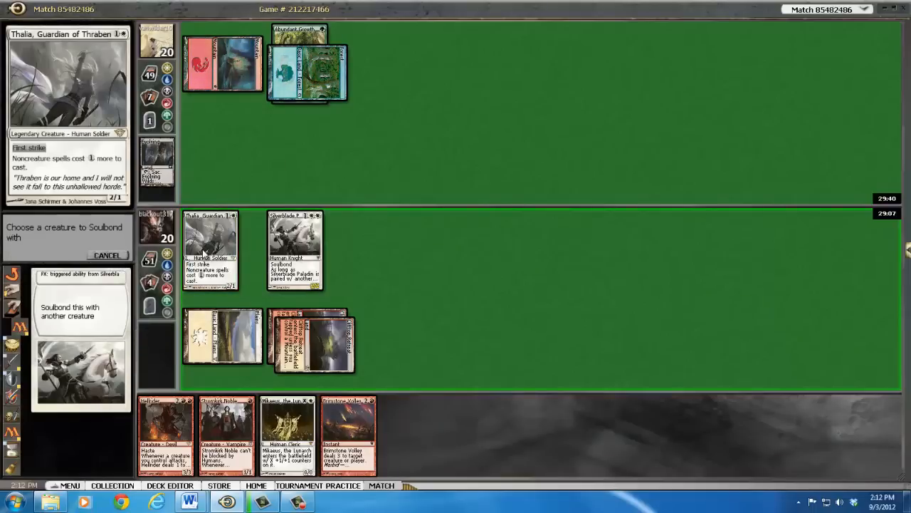
{"action": "left_click", "coordinate": [210, 249]}
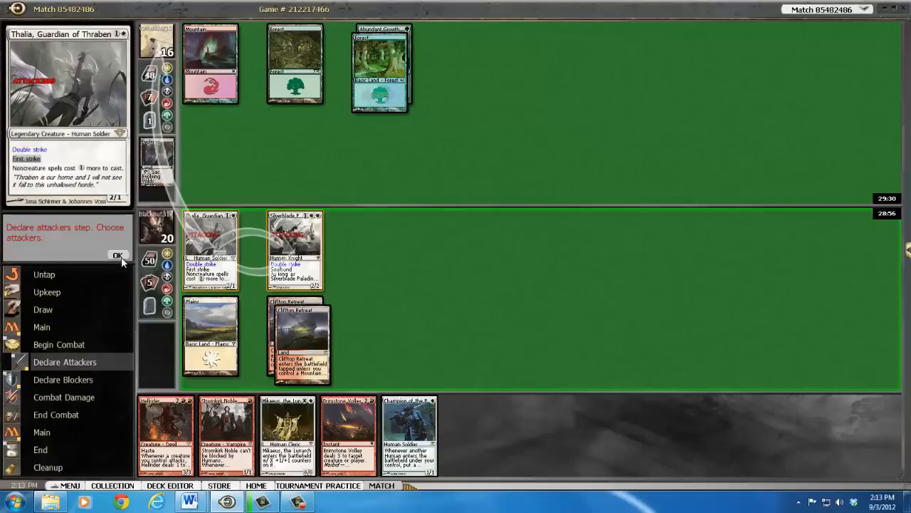
Step: Confirm Thalia and Silverblade Paladin as the attacking creatures
{"action": "left_click", "coordinate": [118, 255]}
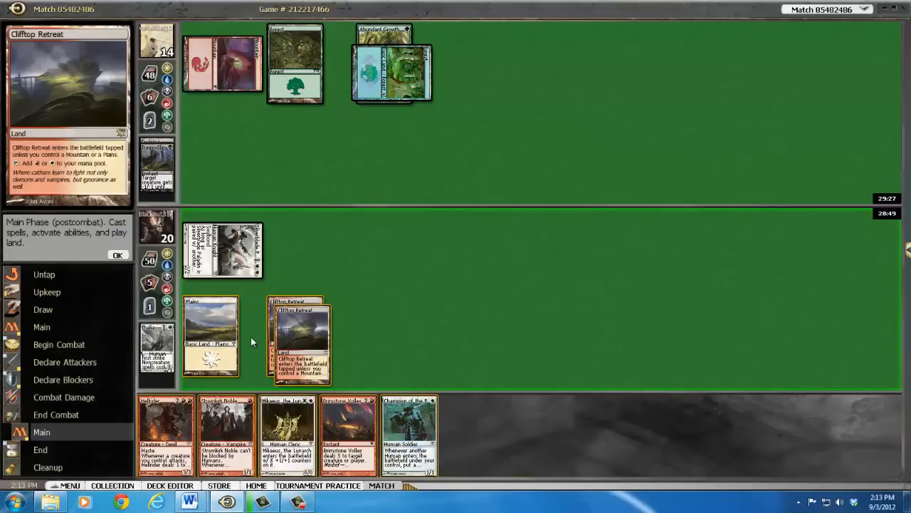
{"action": "mouse_move", "coordinate": [226, 428]}
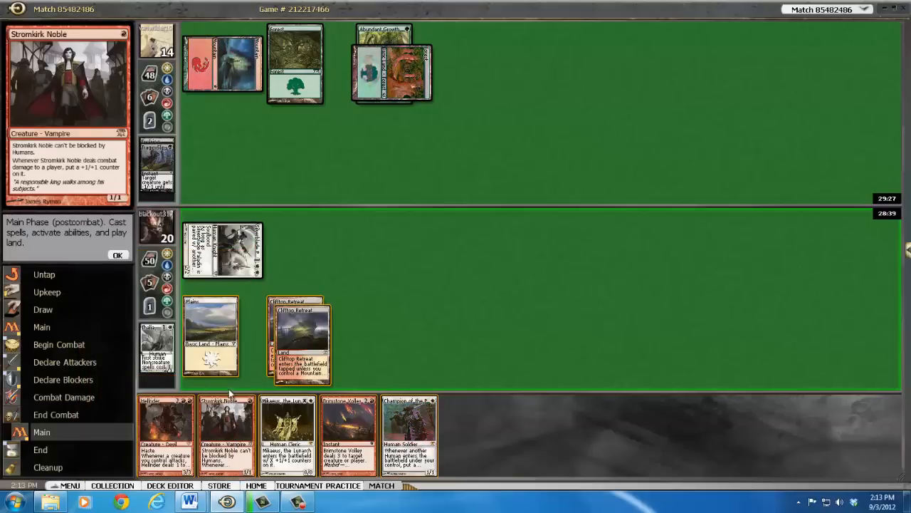
{"action": "mouse_move", "coordinate": [299, 338]}
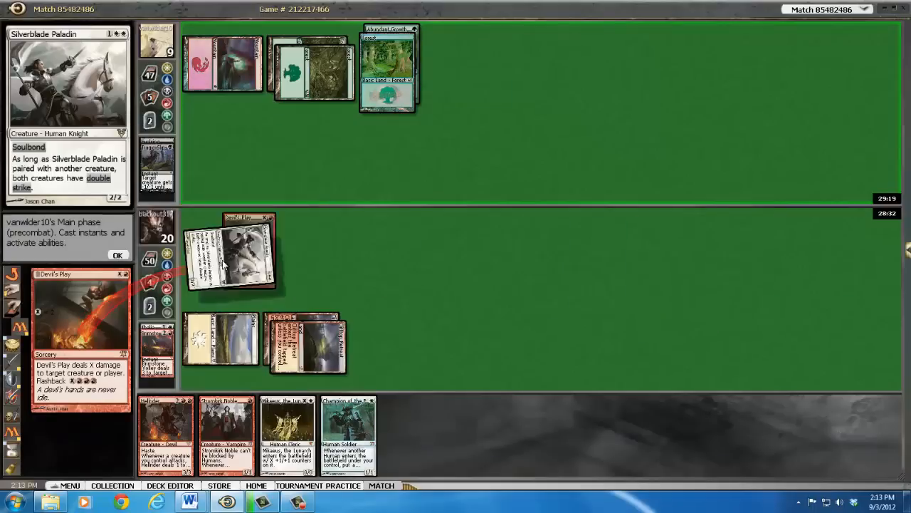
Step: Let Devil's Play resolve, then cast Mikaeus, the Lunarch with X=1 using Clifftop Retreat mana
{"action": "left_click", "coordinate": [118, 255]}
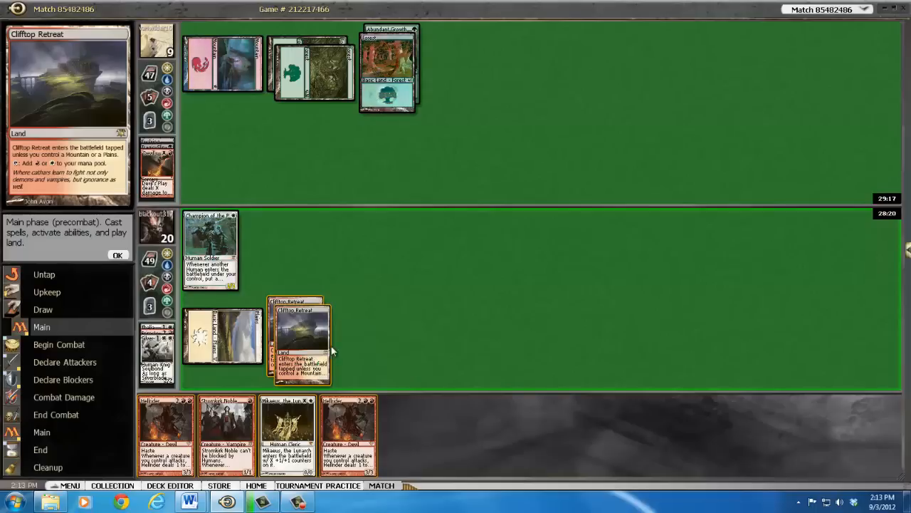
{"action": "left_click", "coordinate": [299, 342]}
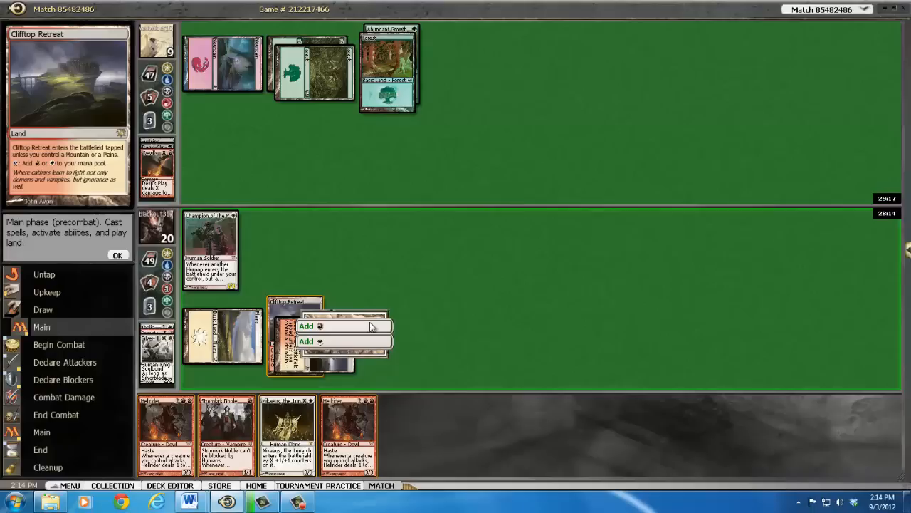
{"action": "left_click", "coordinate": [307, 326]}
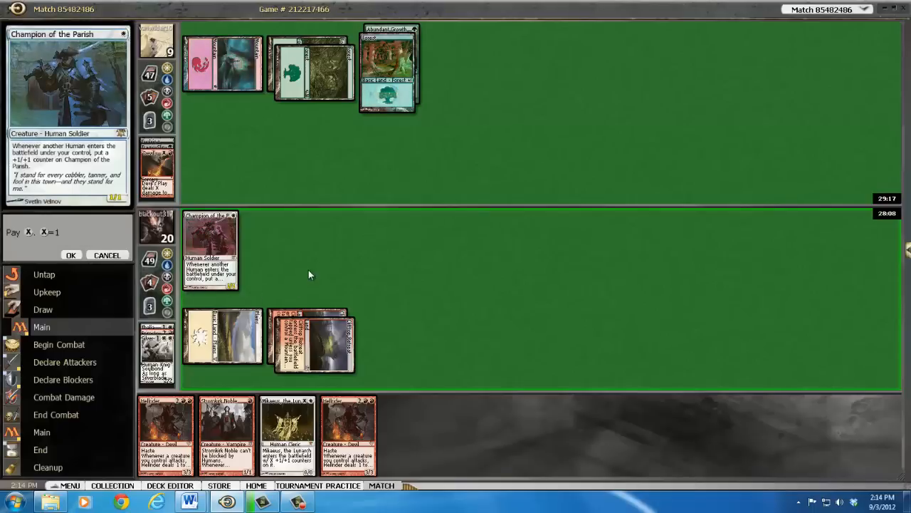
{"action": "left_click", "coordinate": [70, 255]}
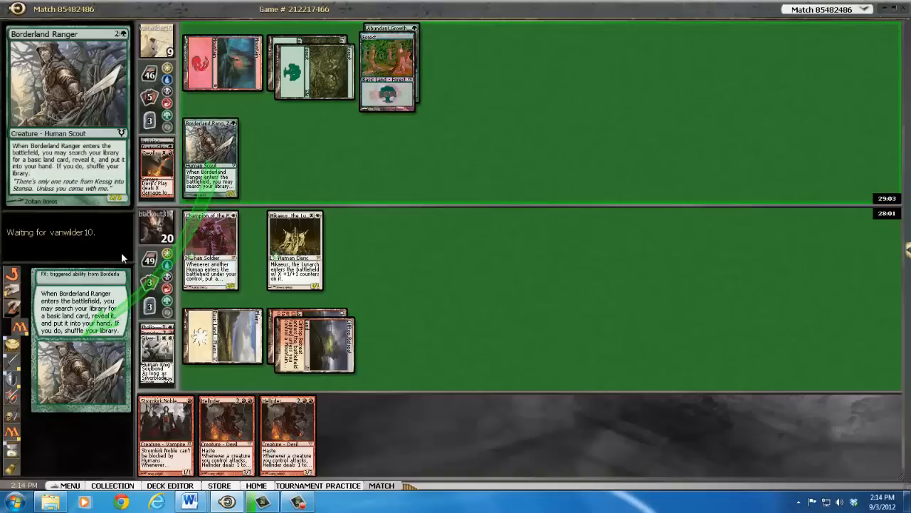
Step: Pass priority on the opponent's Borderland Ranger trigger and flashback Devil's Play
{"action": "left_click", "coordinate": [295, 249]}
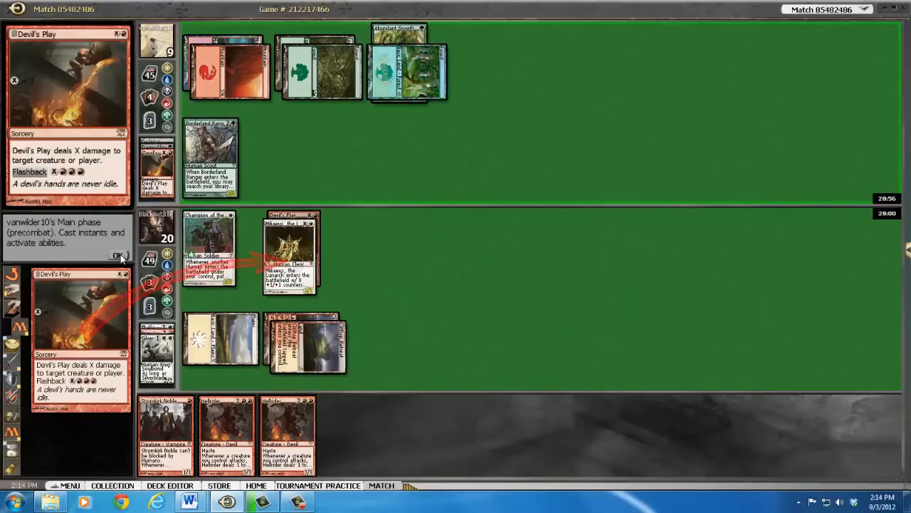
{"action": "left_click", "coordinate": [118, 255]}
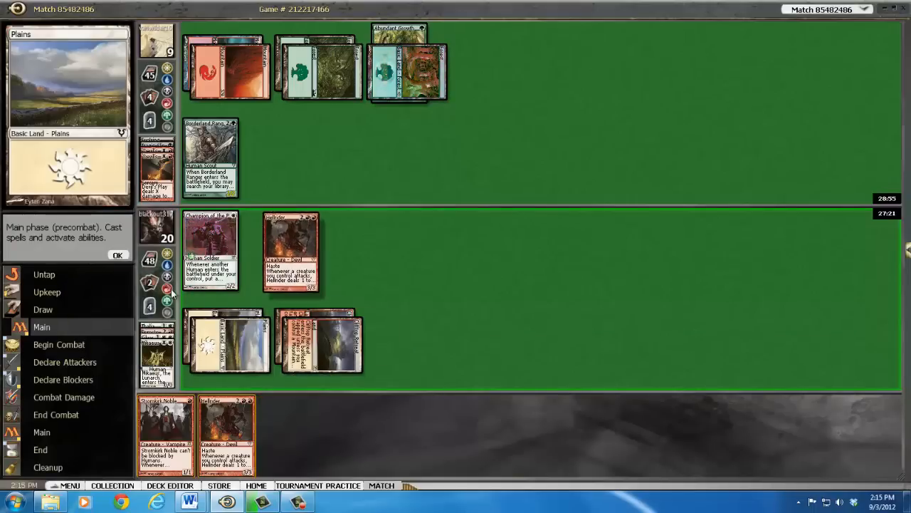
Step: Attack with Champion of the Parish and Hellrider, then pass through the opponent's combat
{"action": "left_click", "coordinate": [294, 252]}
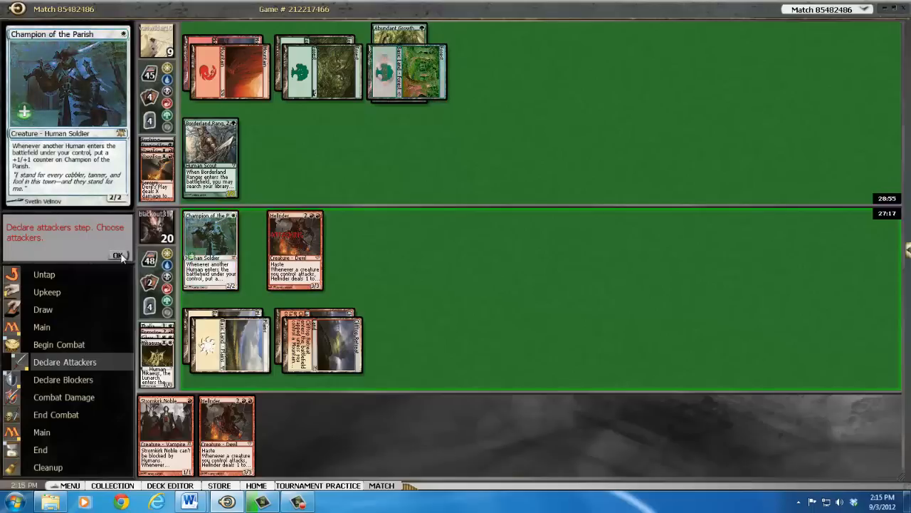
{"action": "left_click", "coordinate": [118, 256]}
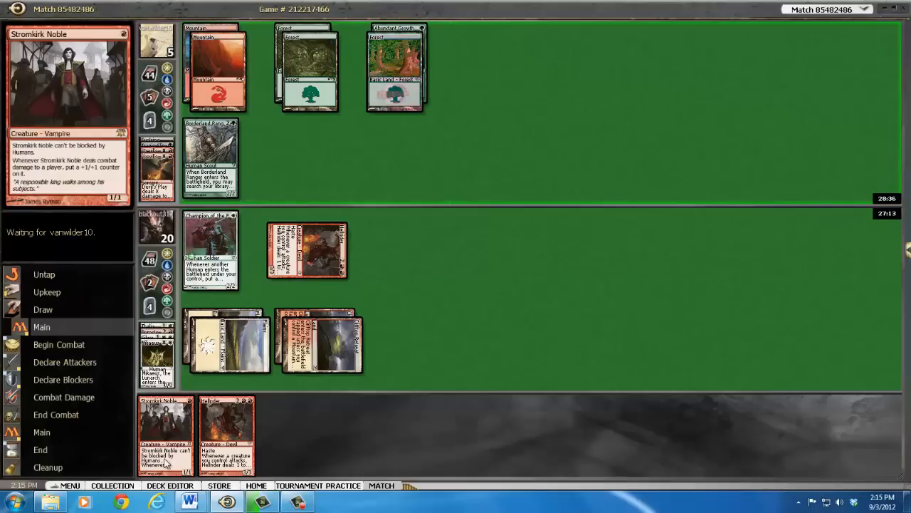
{"action": "mouse_move", "coordinate": [165, 356]}
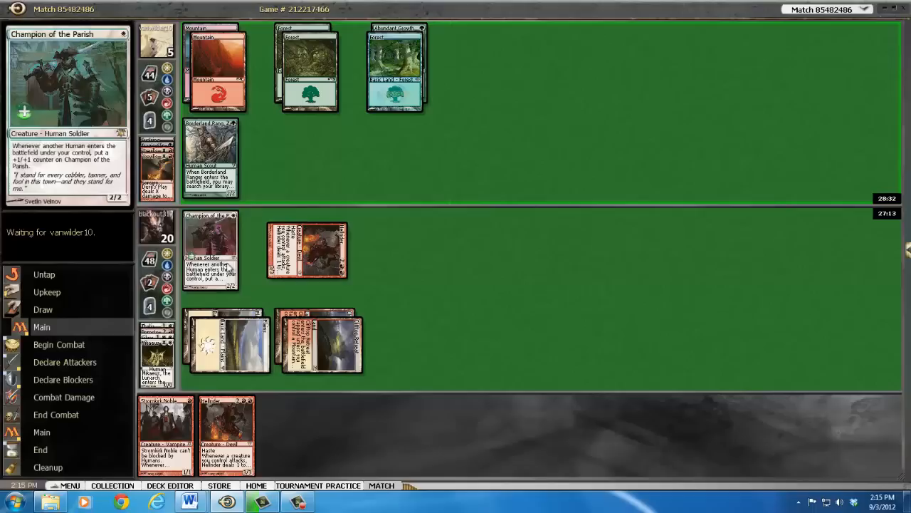
{"action": "right_click", "coordinate": [212, 228]}
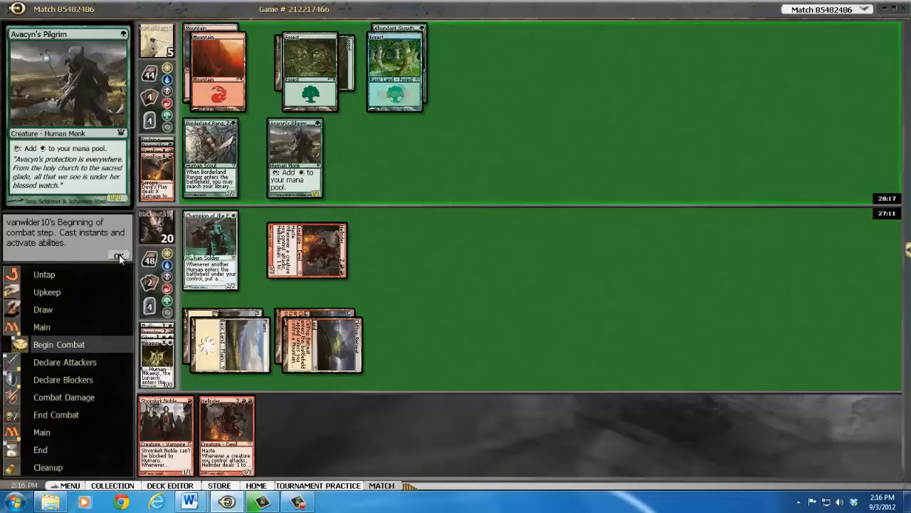
{"action": "left_click", "coordinate": [119, 258]}
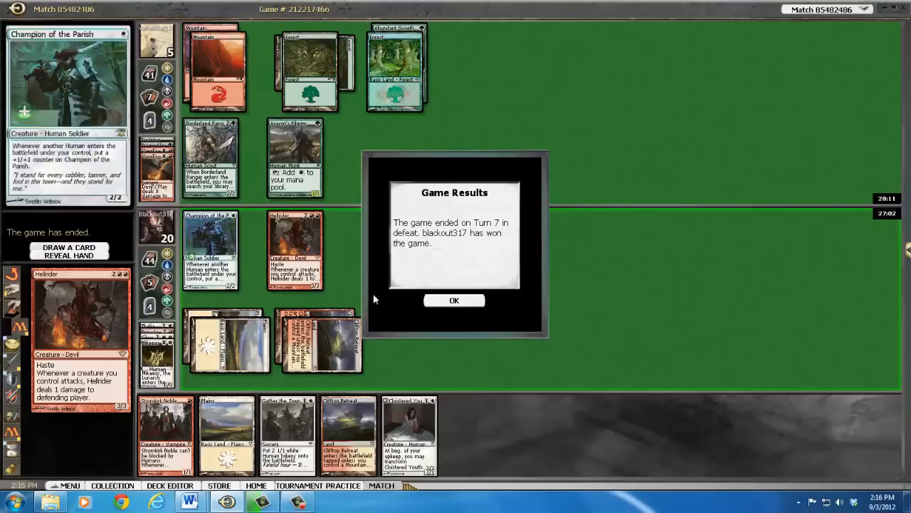
Step: Close the Game Results dialog to reach the sideboard screen
{"action": "left_click", "coordinate": [454, 300]}
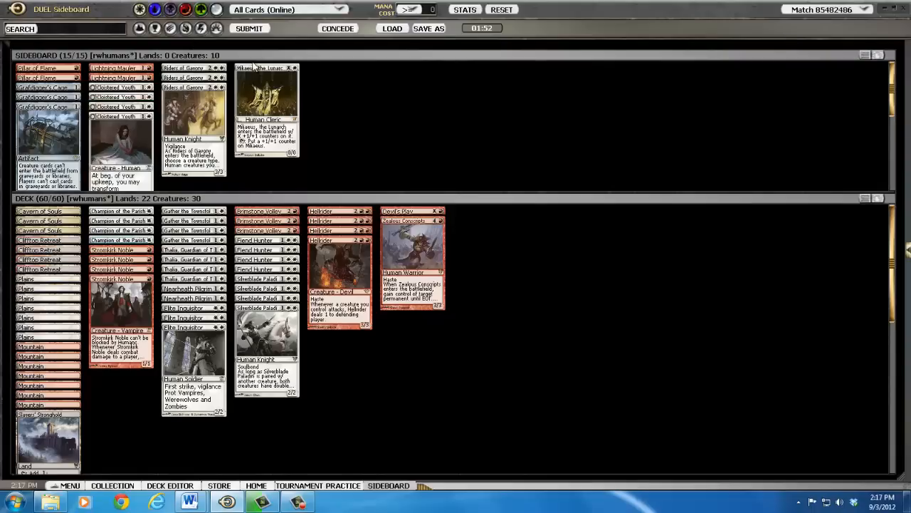
Step: Submit the 60-card deck and 15-card sideboard to begin game two
{"action": "left_click", "coordinate": [317, 485]}
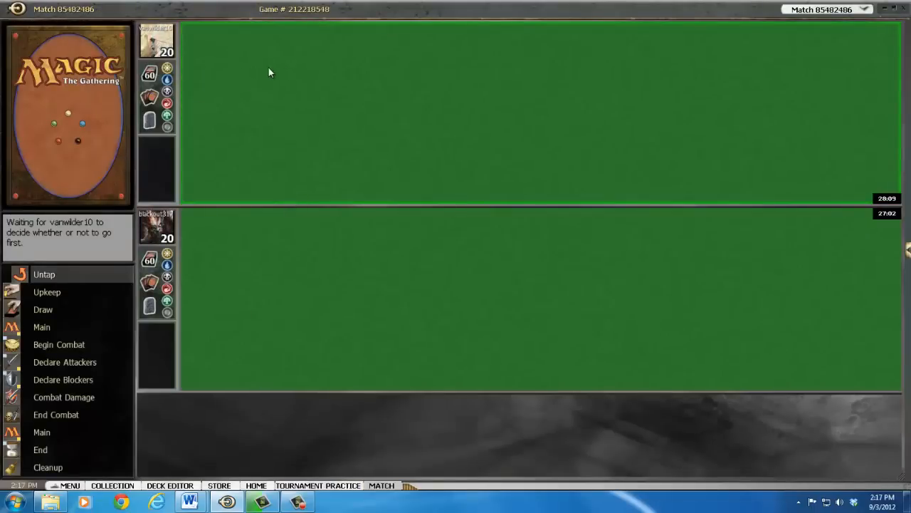
{"action": "mouse_move", "coordinate": [200, 162]}
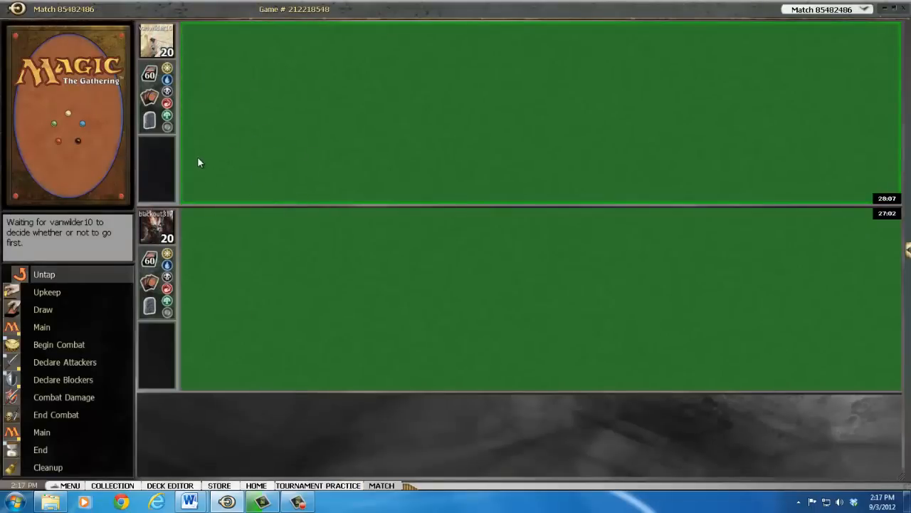
{"action": "mouse_move", "coordinate": [290, 237]}
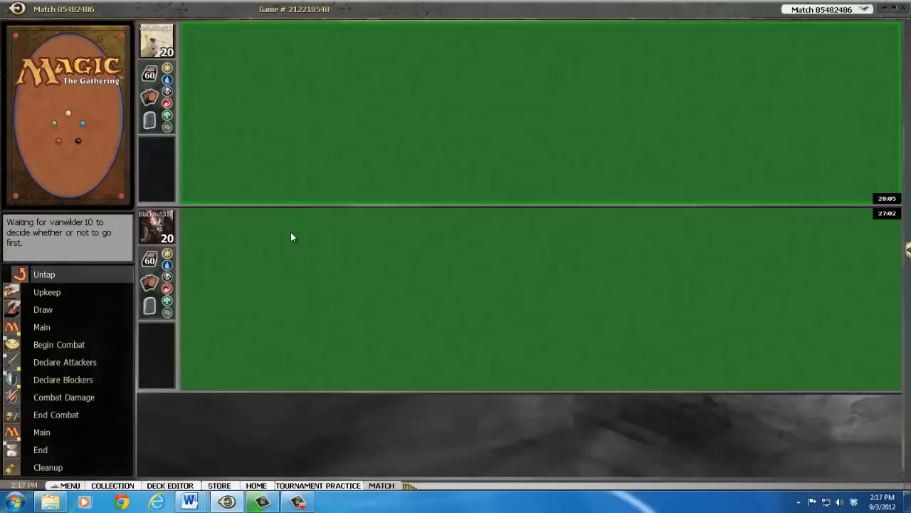
{"action": "mouse_move", "coordinate": [362, 319]}
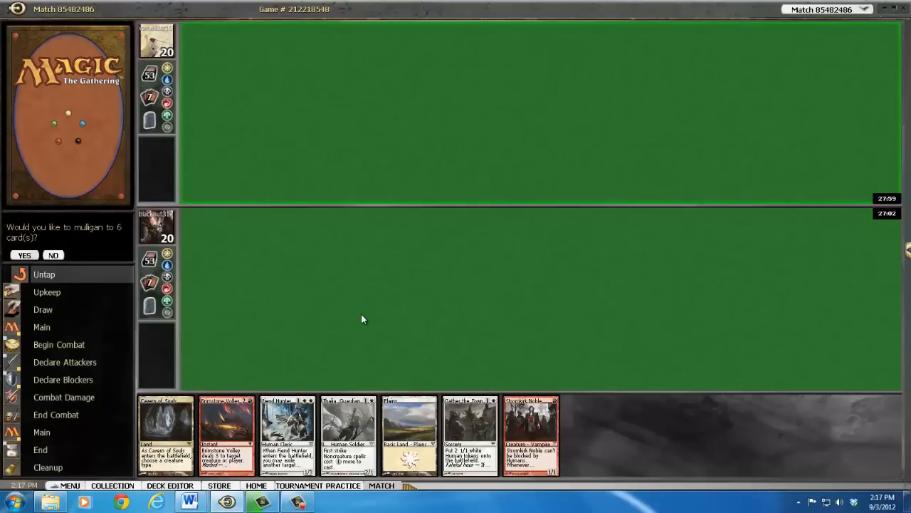
{"action": "mouse_move", "coordinate": [65, 283]}
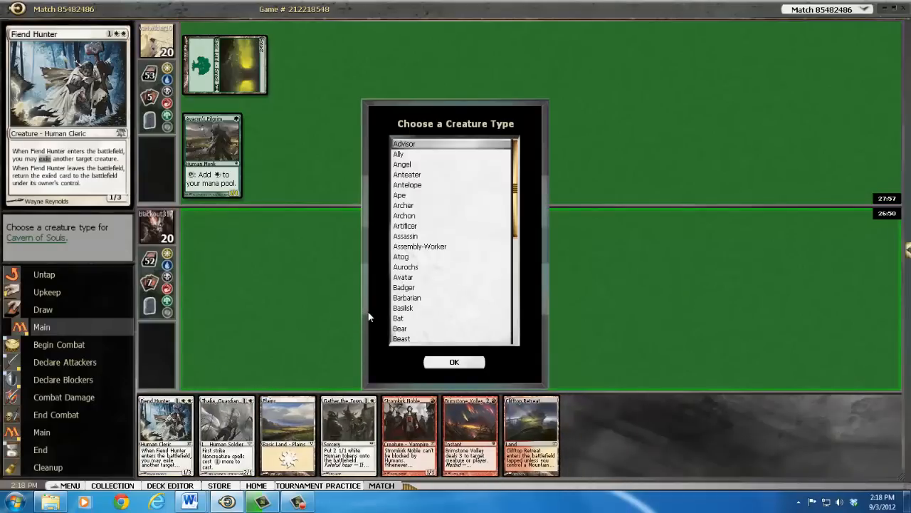
Step: Choose Vampire as the creature type for Cavern of Souls
{"action": "scroll", "scroll_direction": "down", "scroll_amount": 3}
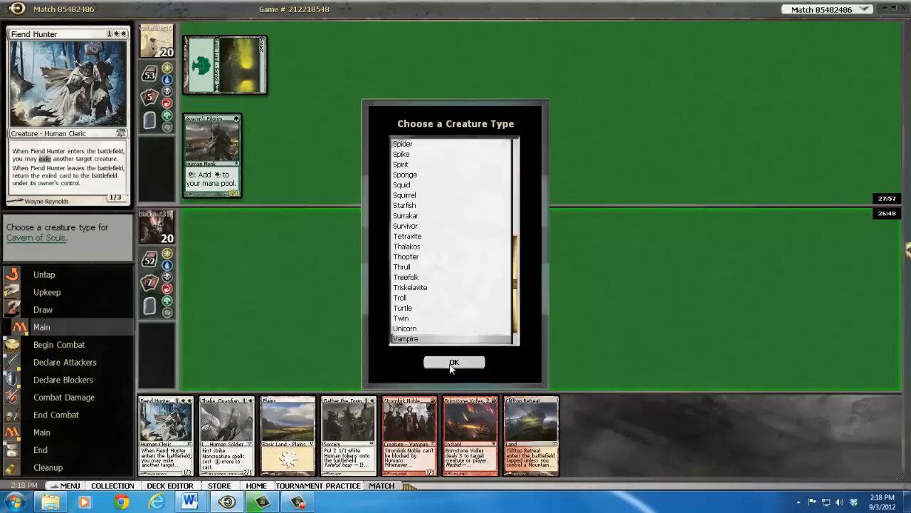
{"action": "left_click", "coordinate": [454, 363]}
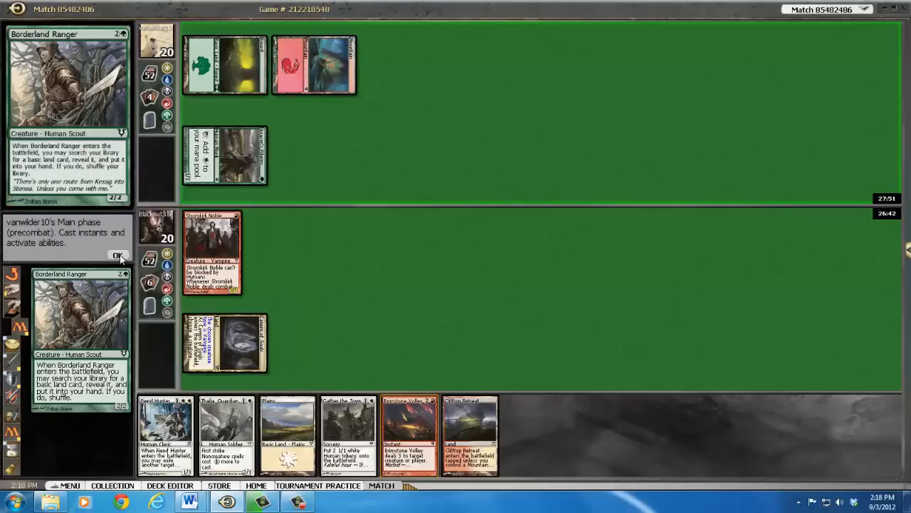
Step: Attack with Stromkirk Noble through the blockers step, then cast Thalia, Guardian of Thraben
{"action": "left_click", "coordinate": [118, 256]}
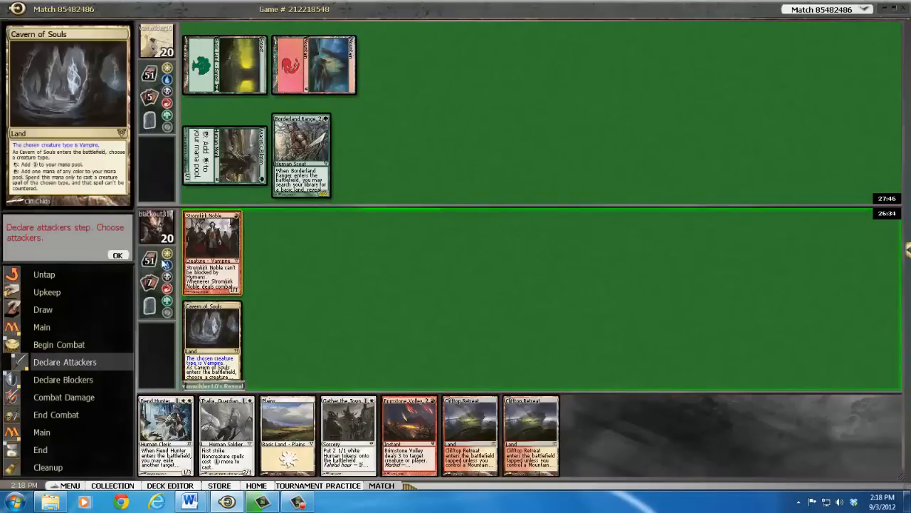
{"action": "left_click", "coordinate": [212, 253]}
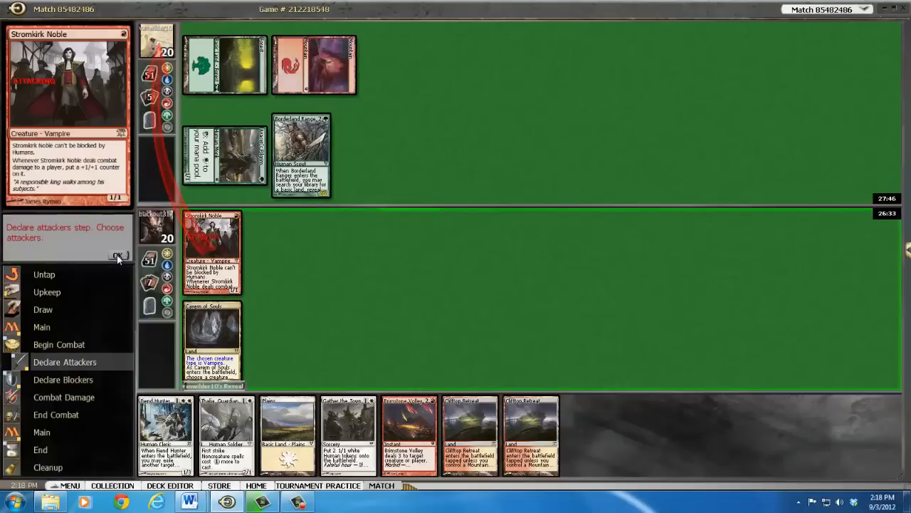
{"action": "left_click", "coordinate": [118, 255]}
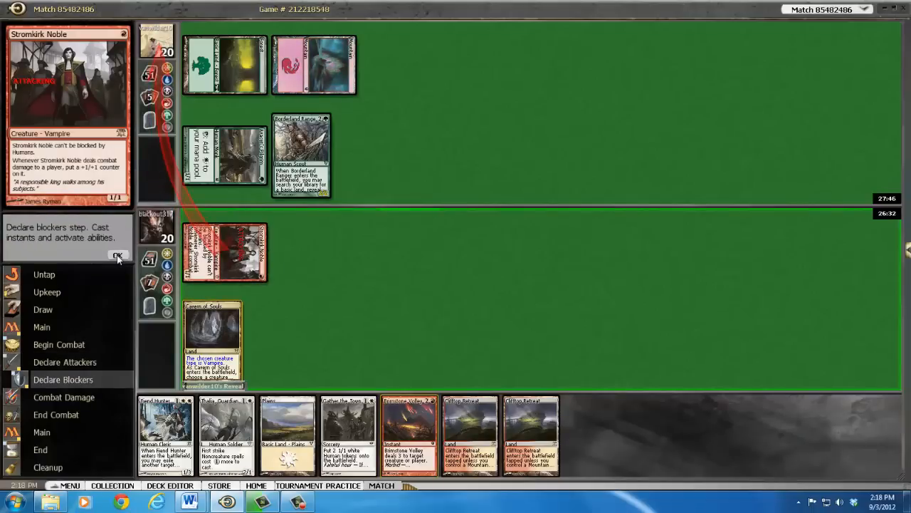
{"action": "left_click", "coordinate": [118, 255]}
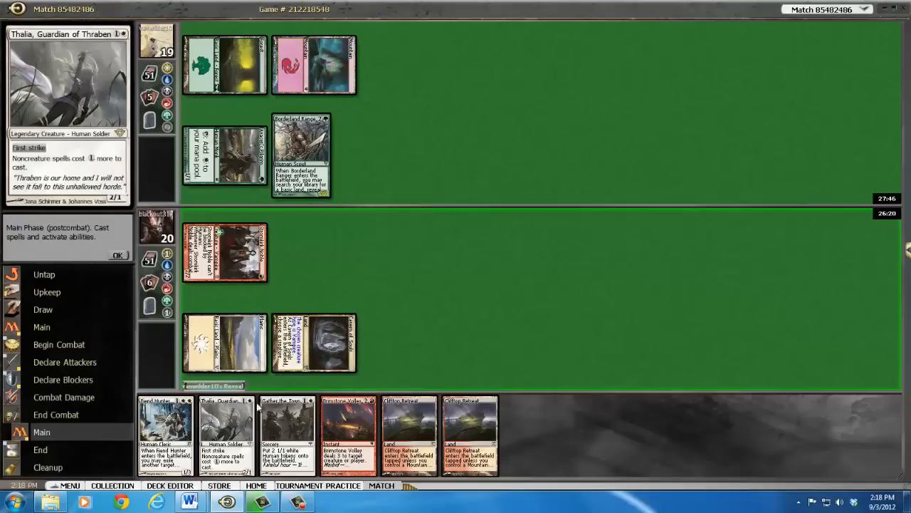
{"action": "left_click", "coordinate": [118, 255]}
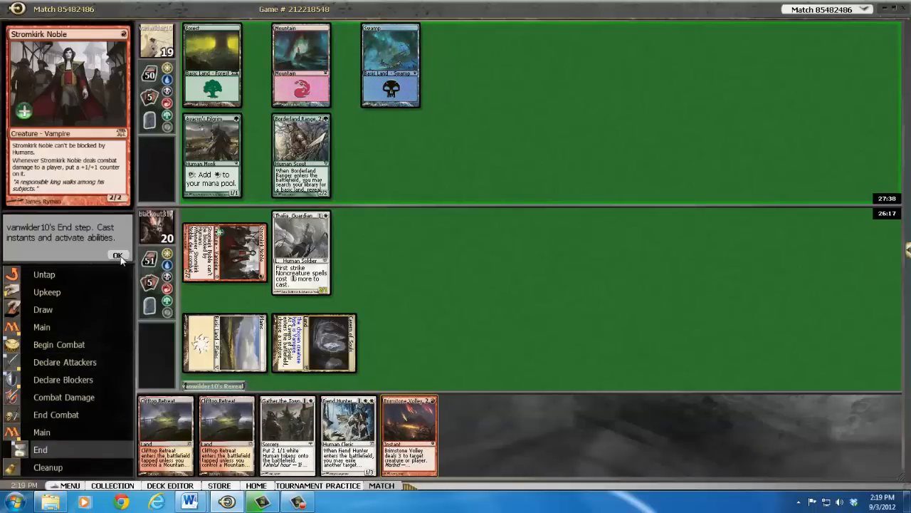
Step: Pass through the opponent's end step, then attack with Stromkirk Noble and Thalia
{"action": "left_click", "coordinate": [119, 255]}
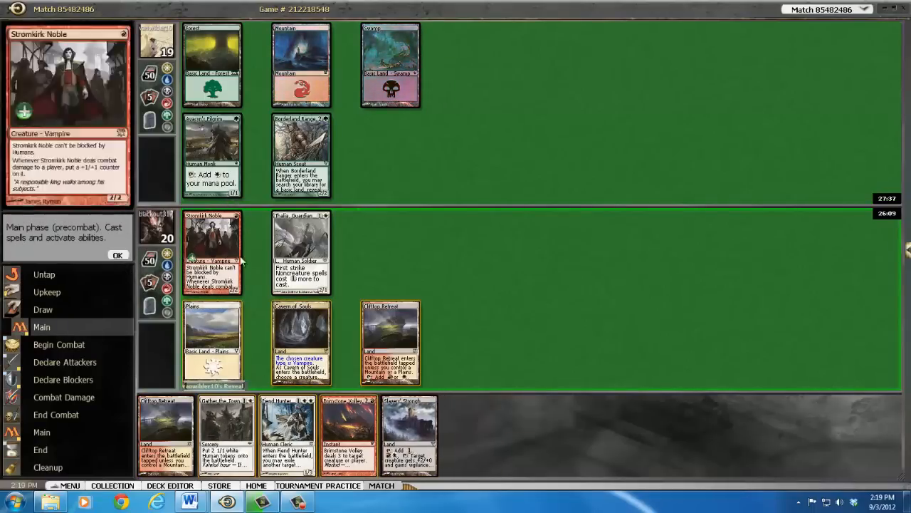
{"action": "mouse_move", "coordinate": [301, 249]}
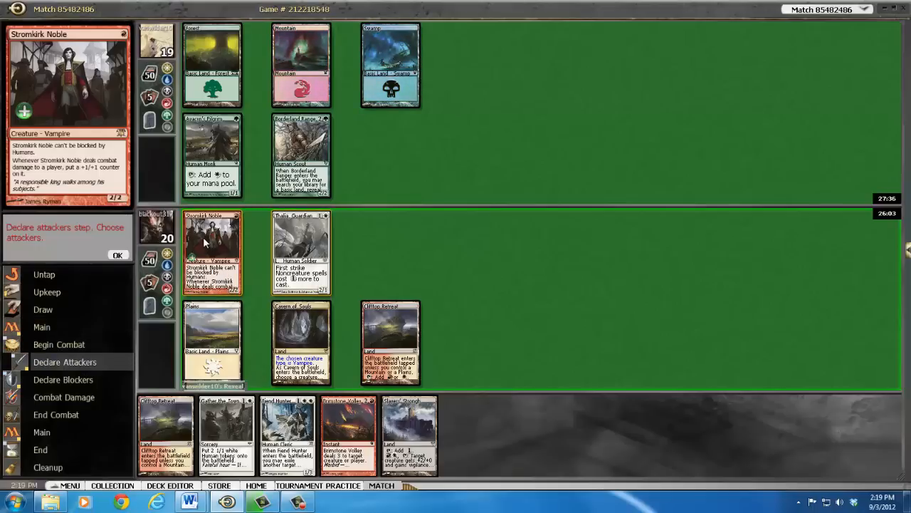
{"action": "left_click", "coordinate": [212, 249]}
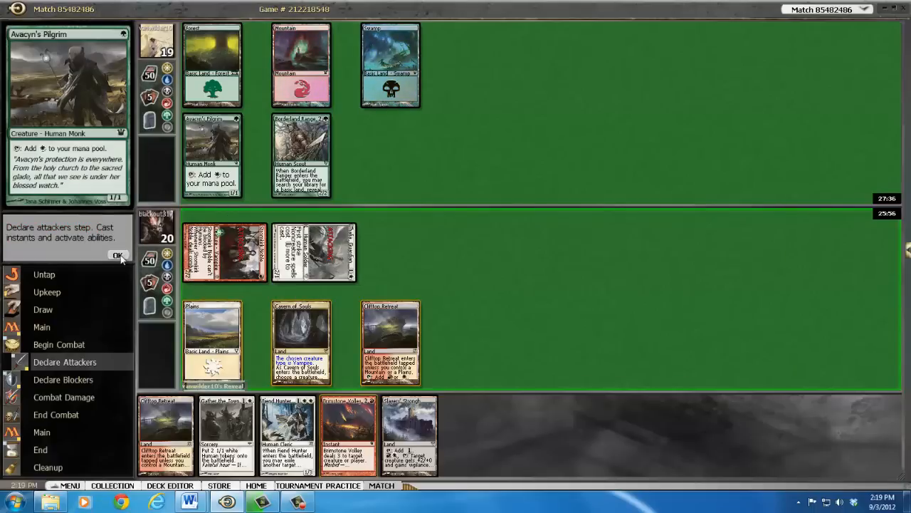
{"action": "left_click", "coordinate": [118, 254]}
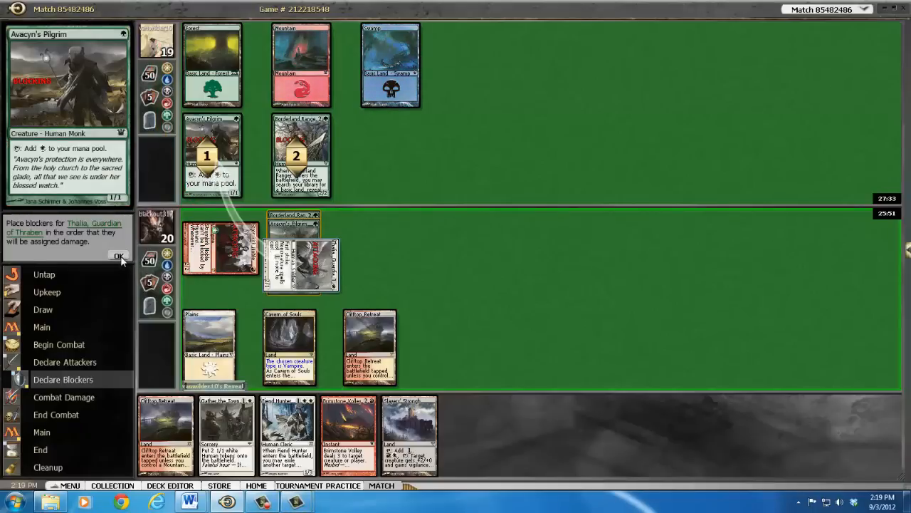
Step: Confirm Thalia's damage order and assignment, and let Tragic Slip resolve through combat
{"action": "left_click", "coordinate": [119, 256]}
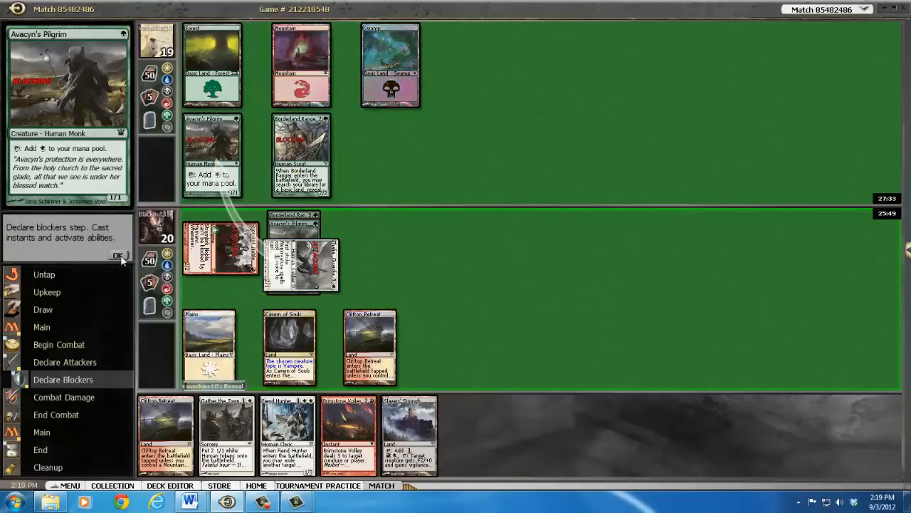
{"action": "left_click", "coordinate": [118, 255]}
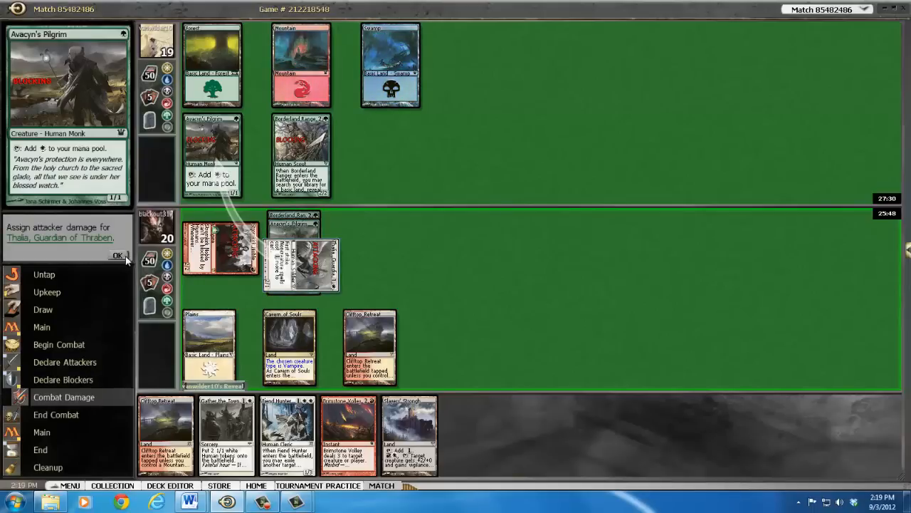
{"action": "left_click", "coordinate": [117, 256]}
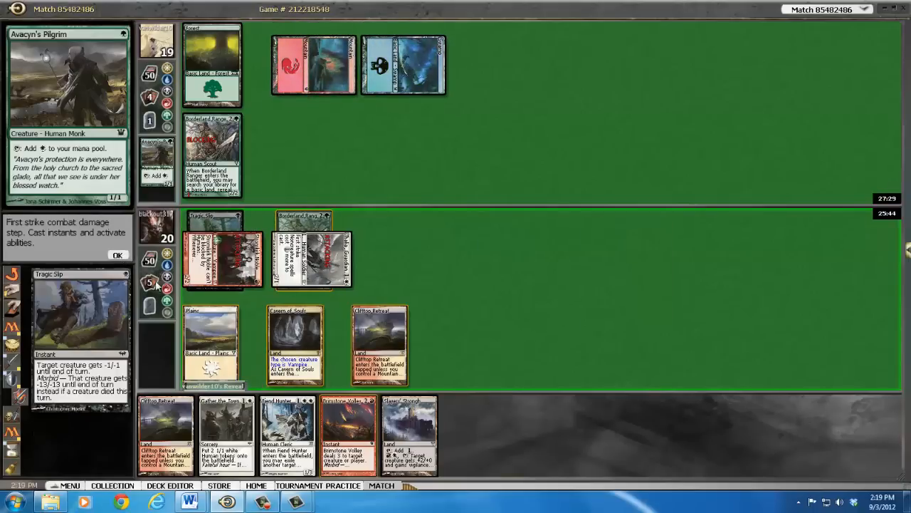
{"action": "left_click", "coordinate": [119, 255]}
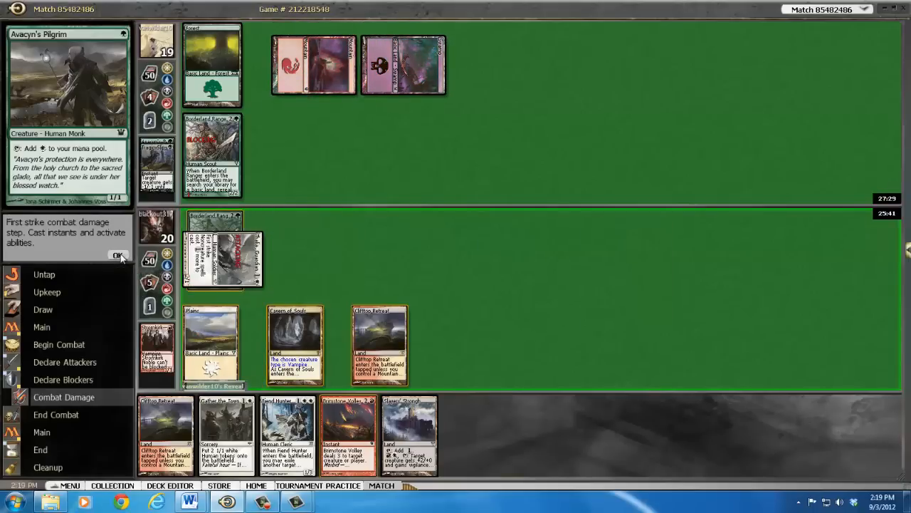
{"action": "left_click", "coordinate": [118, 255]}
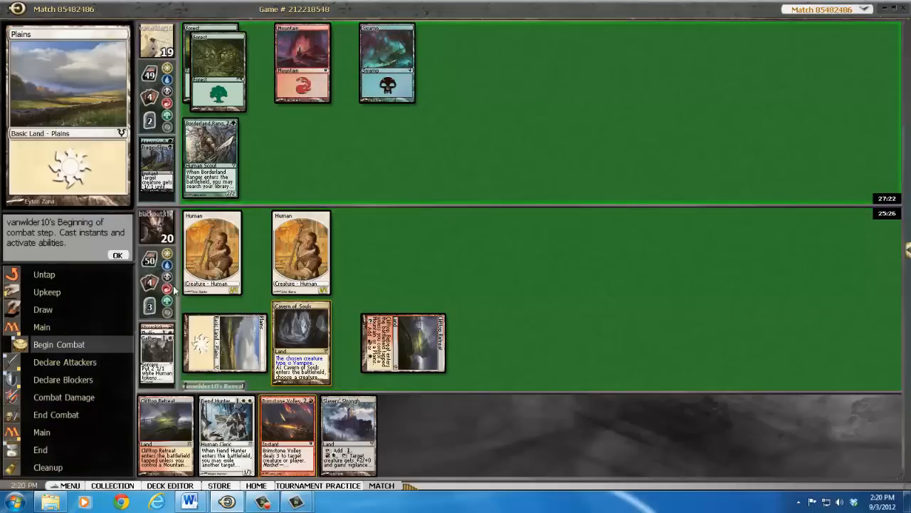
Step: Cast Fiend Hunter and use its ability to exile Borderland Ranger
{"action": "left_click", "coordinate": [118, 256]}
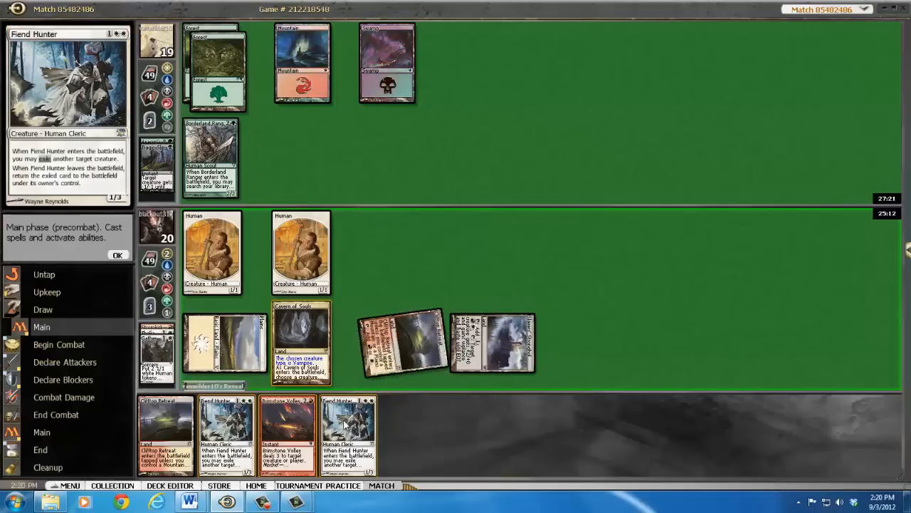
{"action": "left_click", "coordinate": [348, 424]}
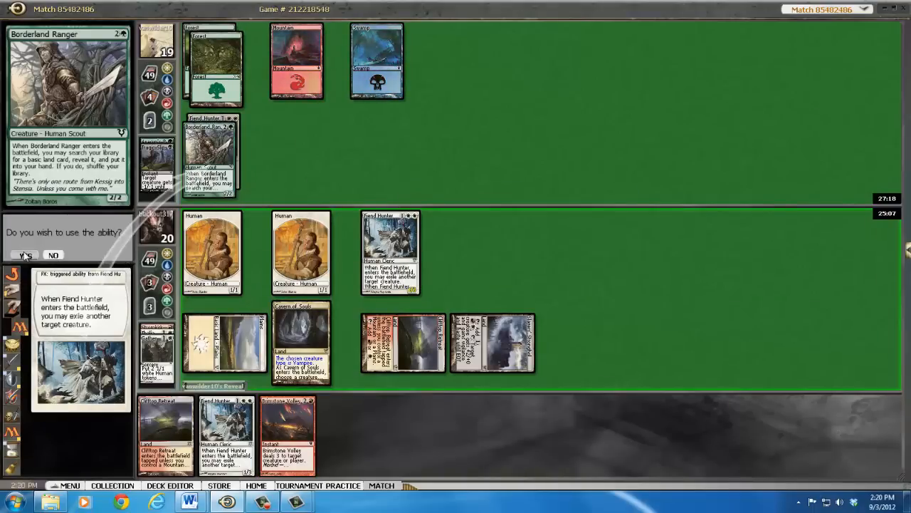
{"action": "left_click", "coordinate": [25, 255]}
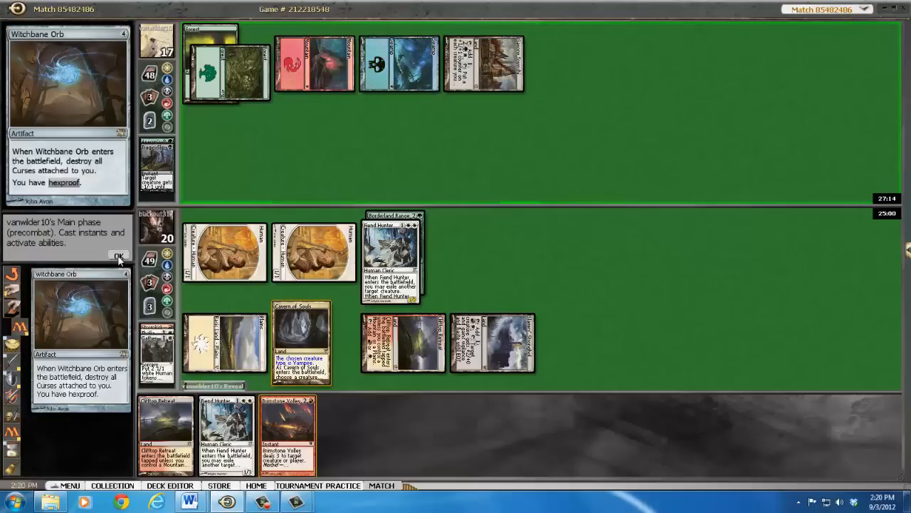
Step: Attack with both Human tokens and Fiend Hunter, dropping the opponent to 12
{"action": "left_click", "coordinate": [119, 255]}
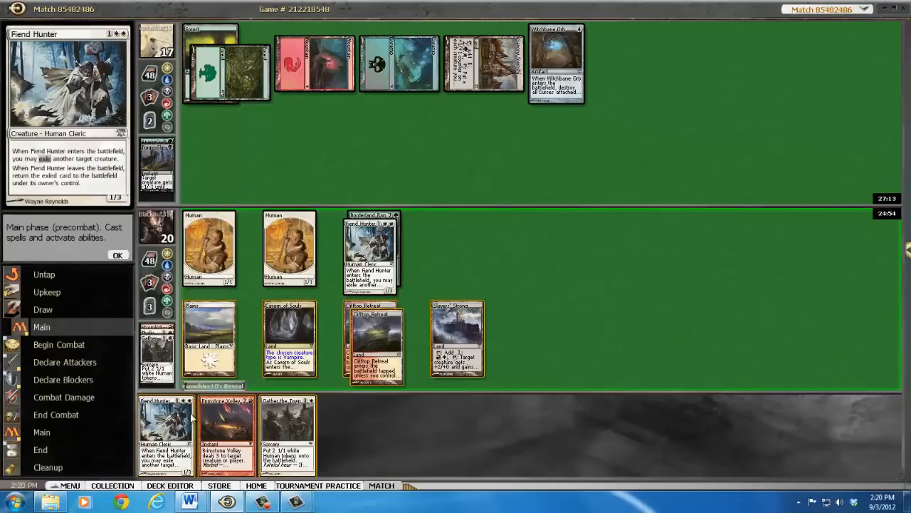
{"action": "left_click", "coordinate": [376, 342]}
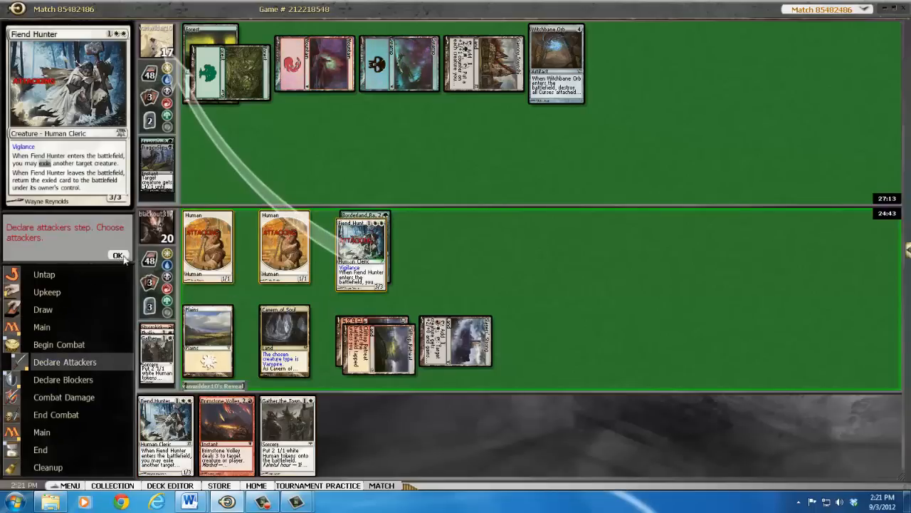
{"action": "left_click", "coordinate": [119, 255]}
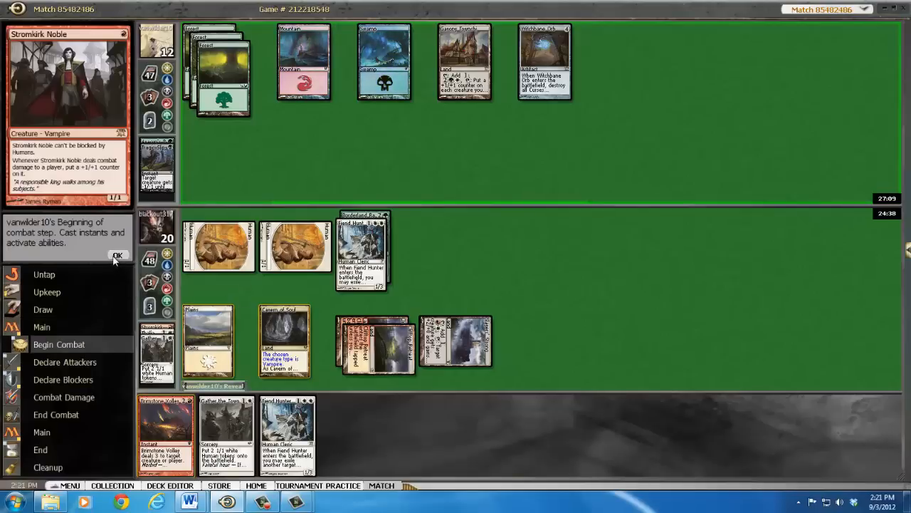
Step: Next turn, attack again with the Humans and Fiend Hunter to win the match
{"action": "left_click", "coordinate": [118, 256]}
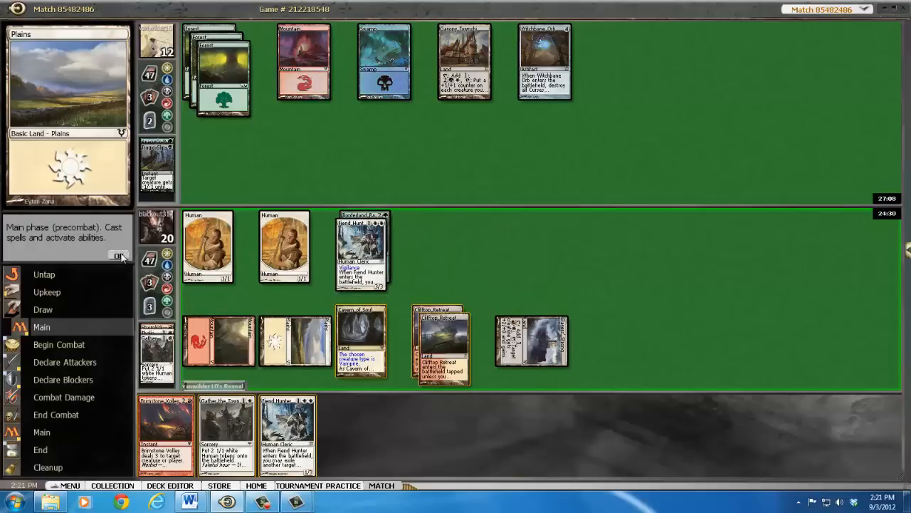
{"action": "left_click", "coordinate": [118, 255]}
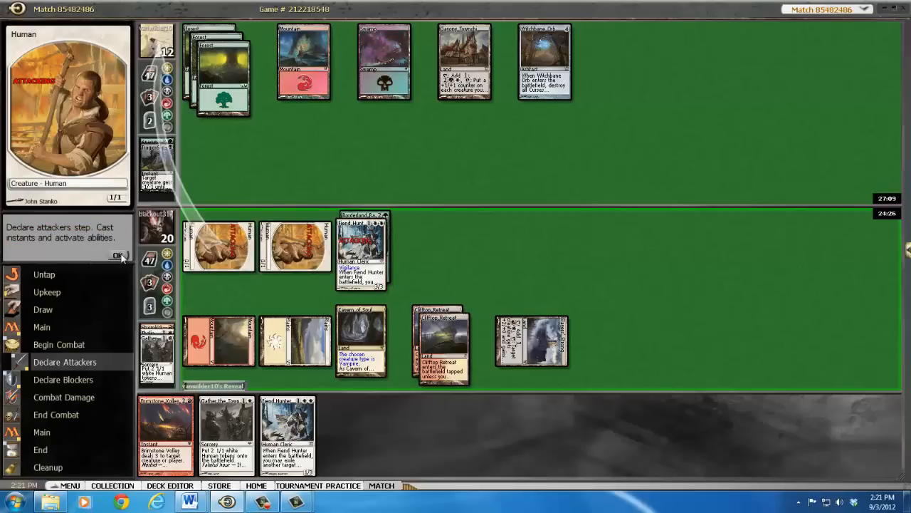
{"action": "left_click", "coordinate": [118, 255]}
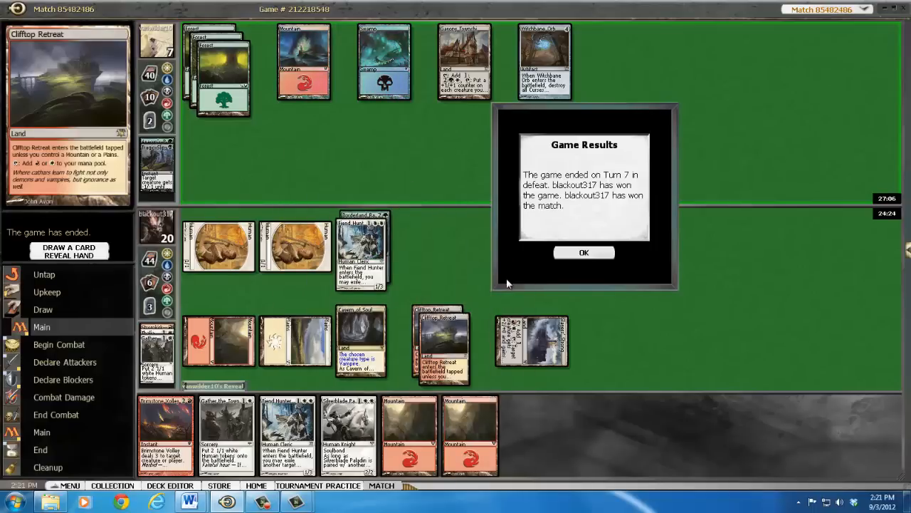
{"action": "mouse_move", "coordinate": [155, 341]}
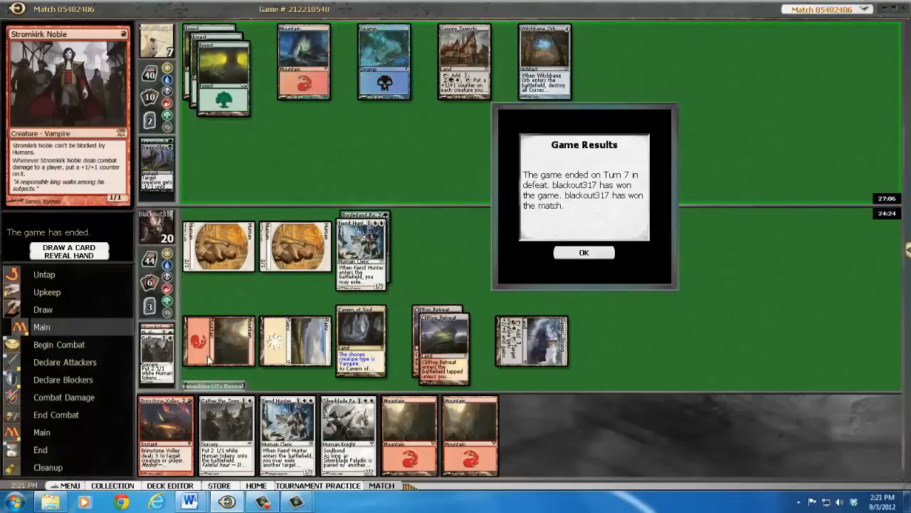
{"action": "mouse_move", "coordinate": [464, 60]}
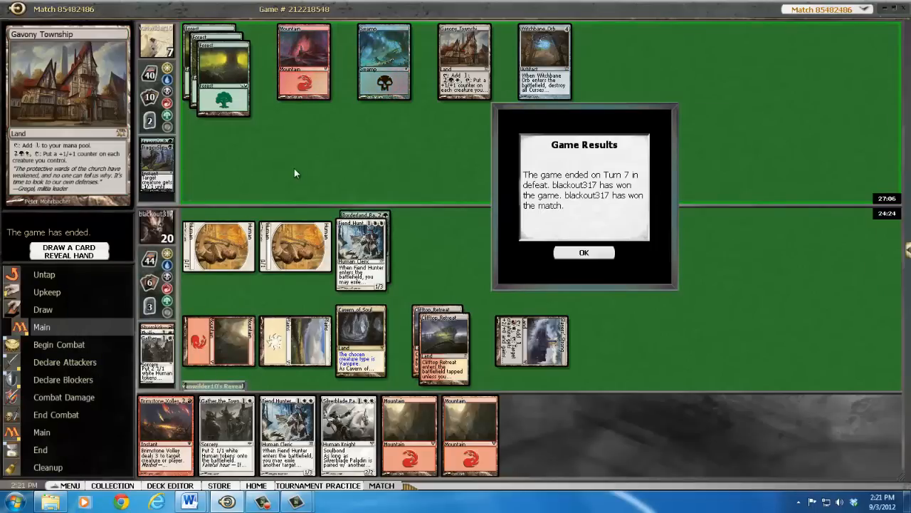